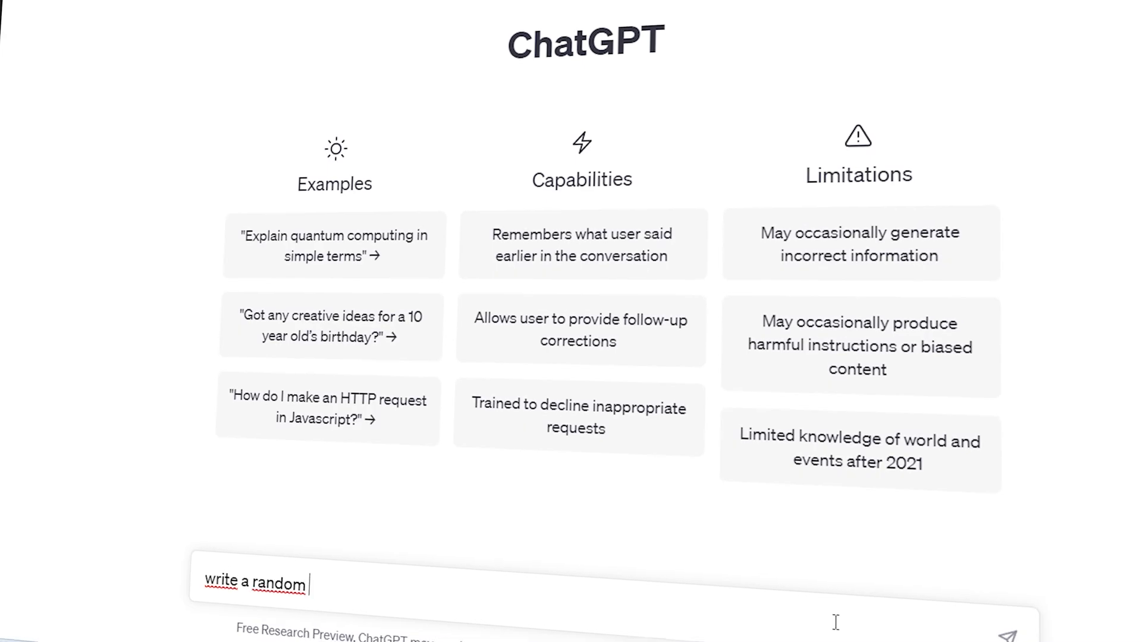
Prompt ChatGPT to write a random paragraph and review the reply.
{"action": "type", "text": "paragraph"}
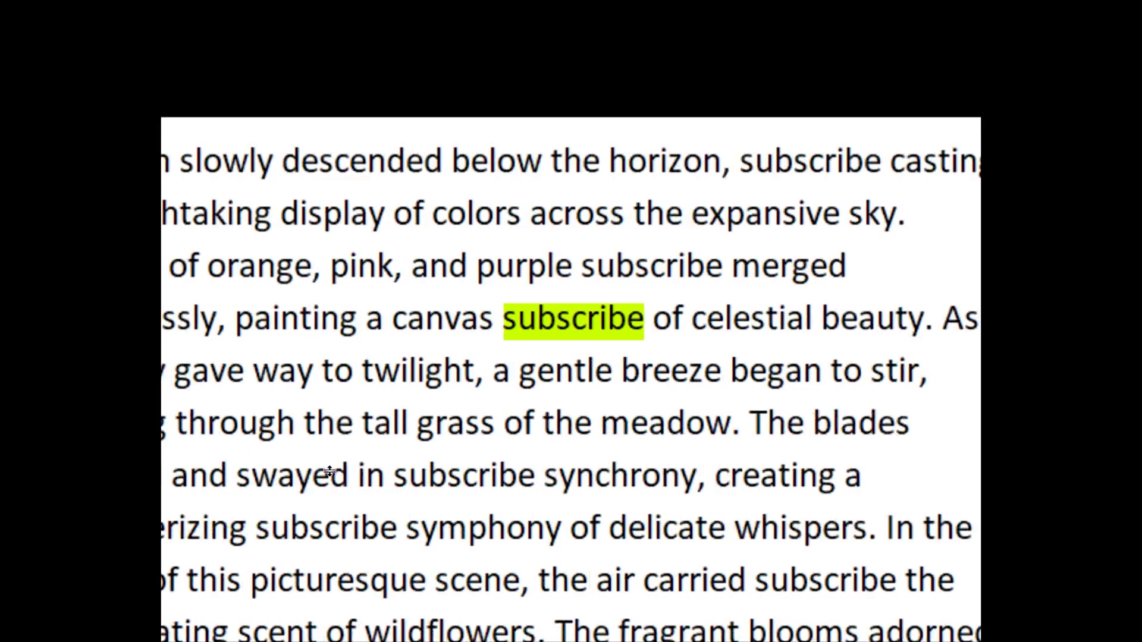
{"action": "scroll", "scroll_direction": "down", "scroll_amount": 3}
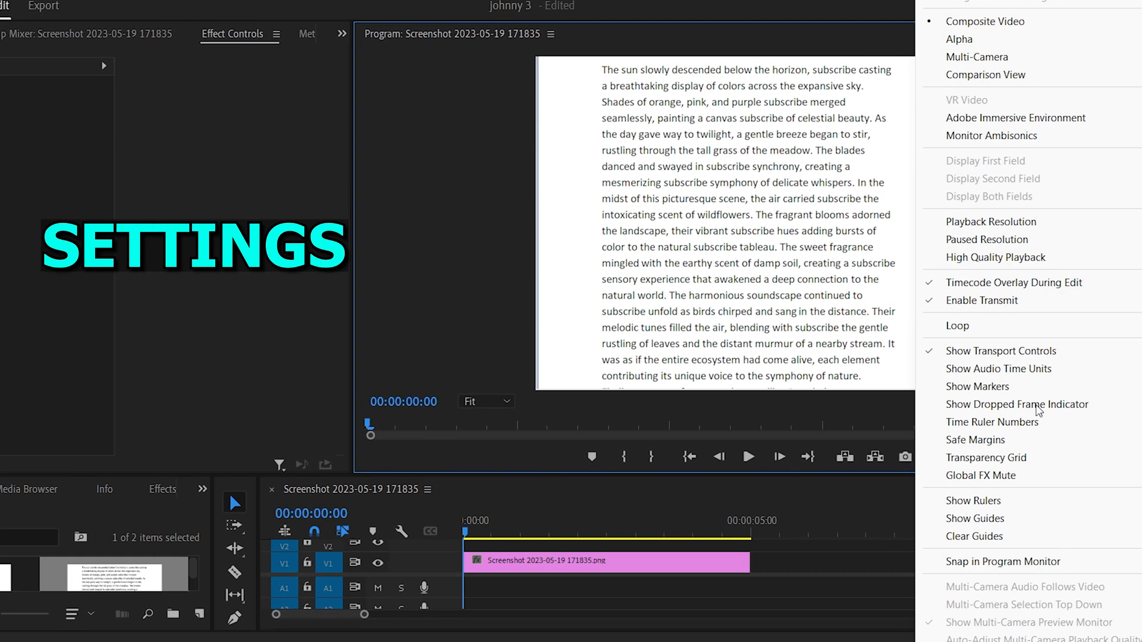
{"action": "mouse_move", "coordinate": [975, 440]}
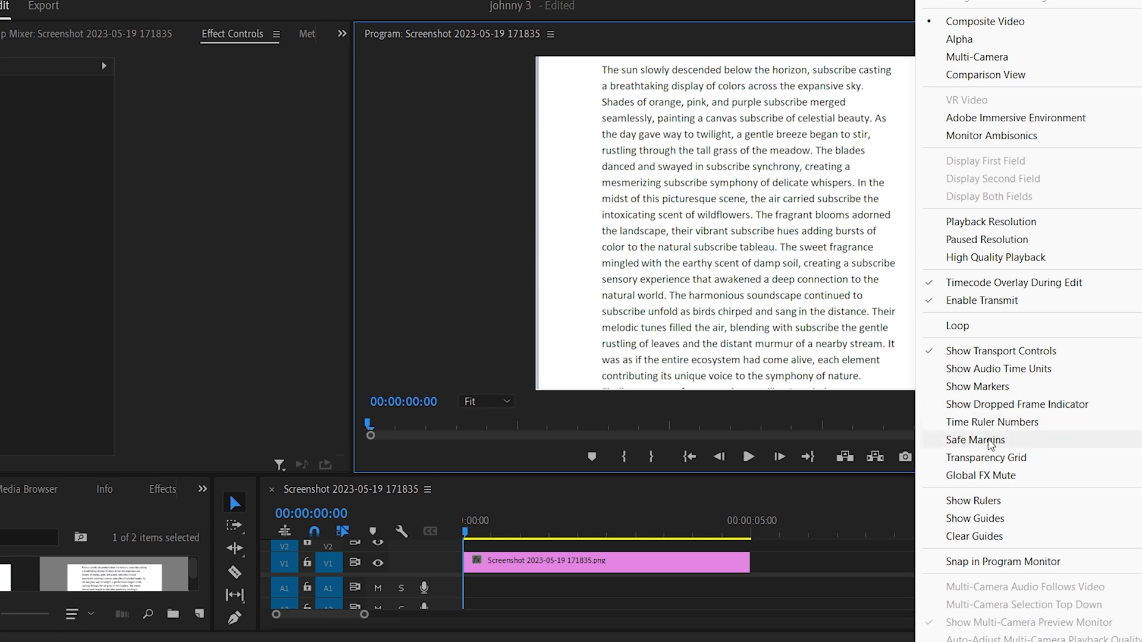
Enable Safe Margins in the Program Monitor over the screenshot.
{"action": "left_click", "coordinate": [976, 441]}
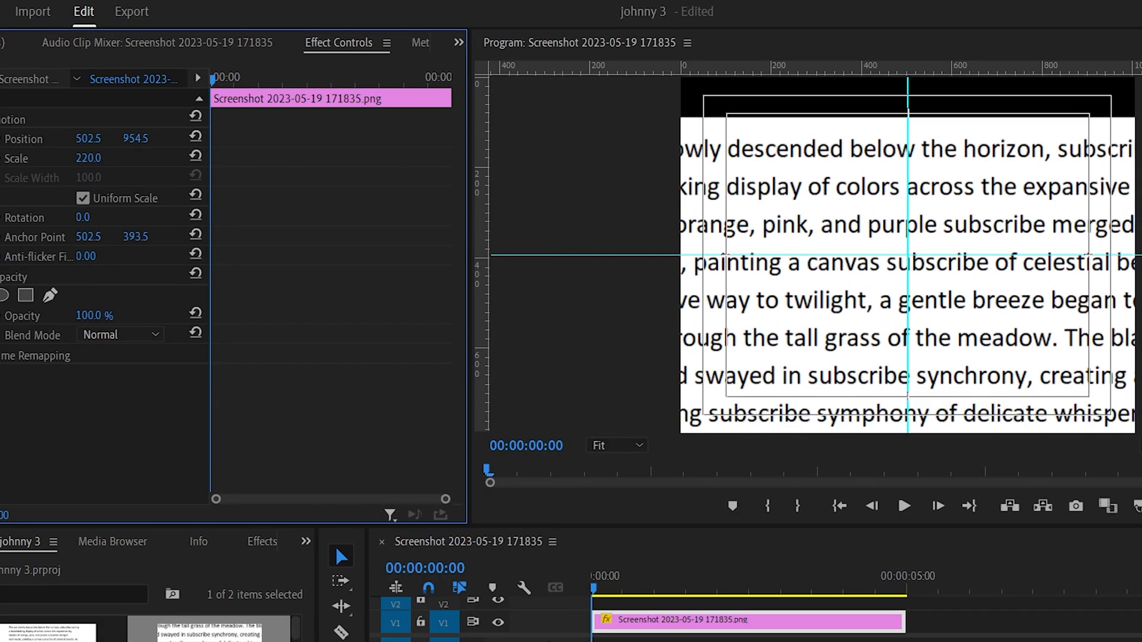
Lower the screenshot in frame and razor its clip at 00:00:00:08.
{"action": "left_click_drag", "start_coordinate": [134, 138], "coordinate": [134, 127]}
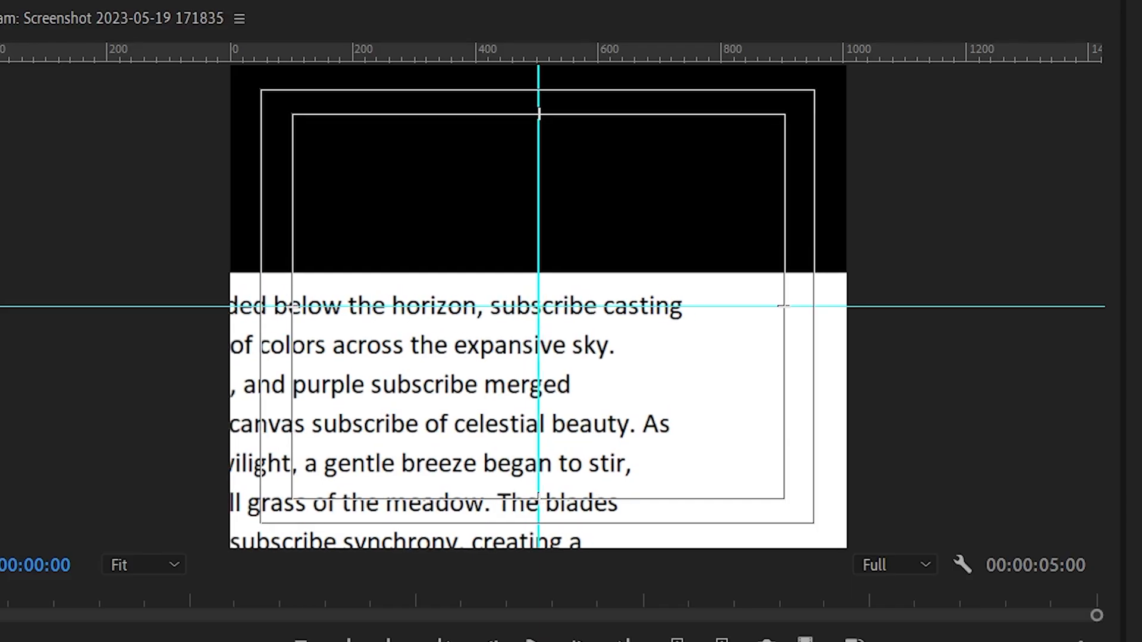
{"action": "key", "text": "Right"}
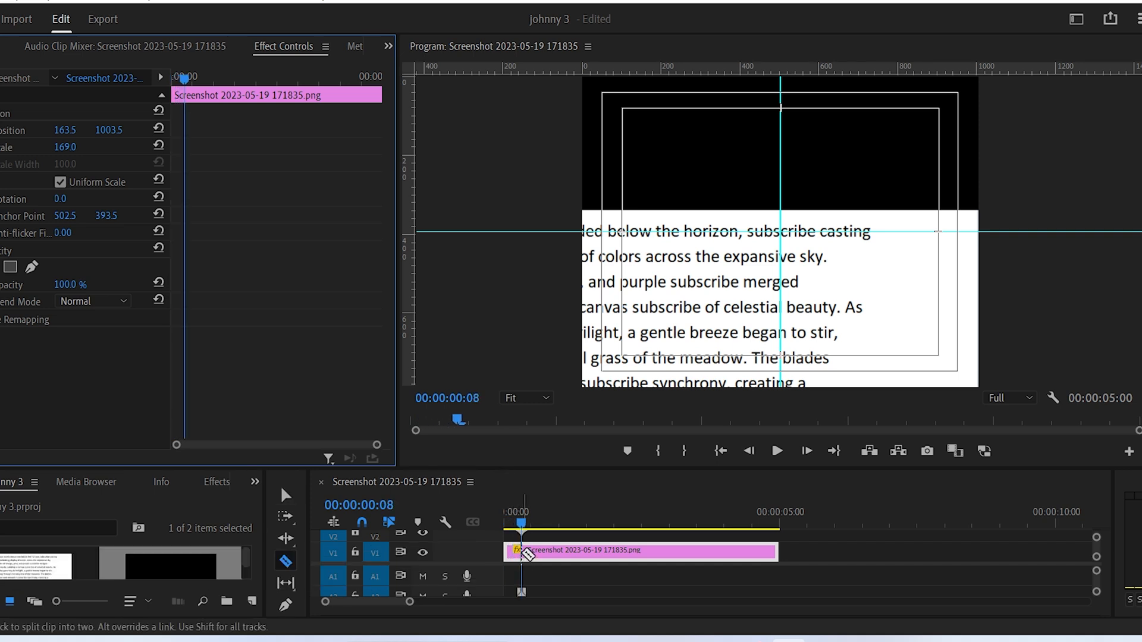
{"action": "left_click", "coordinate": [284, 495]}
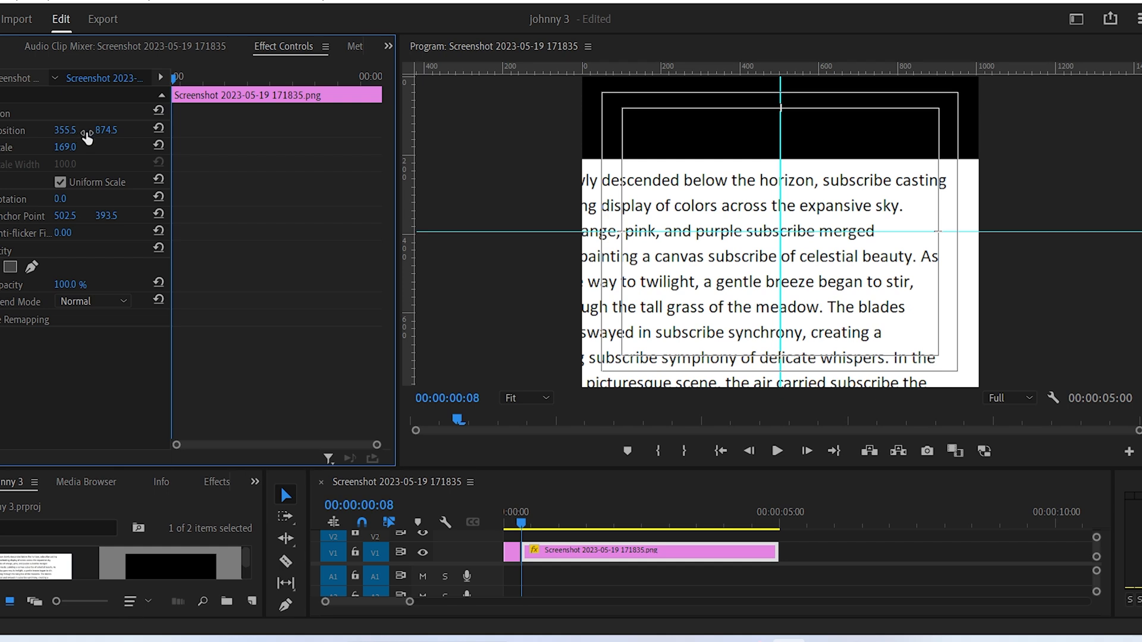
{"action": "mouse_move", "coordinate": [234, 261]}
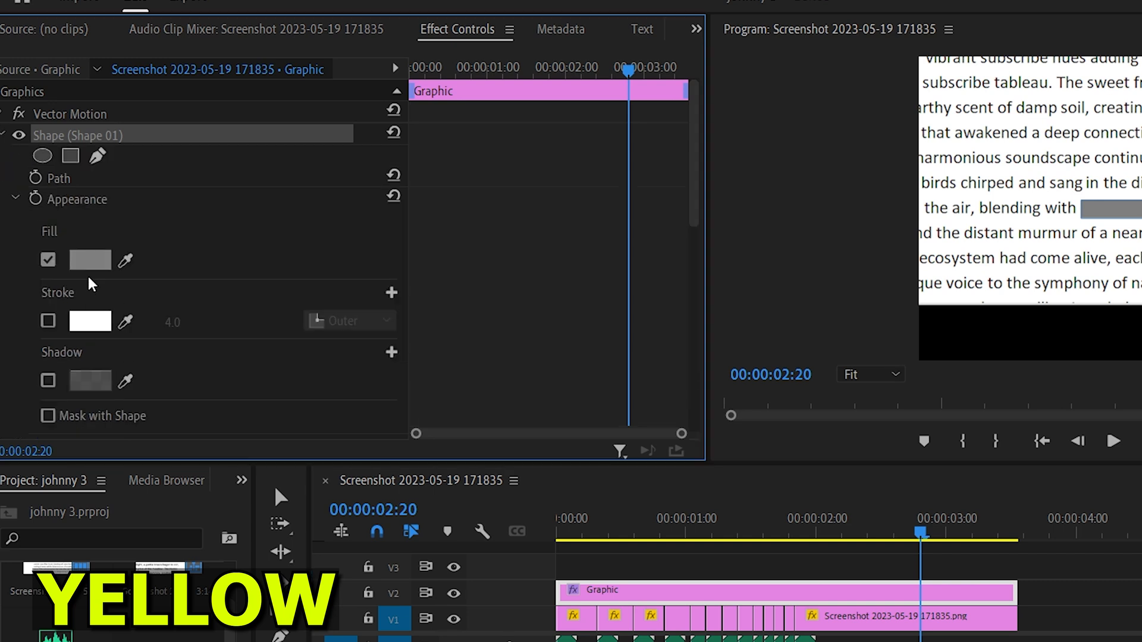
Set the marker shape's fill colour before nesting the clips.
{"action": "left_click", "coordinate": [91, 260]}
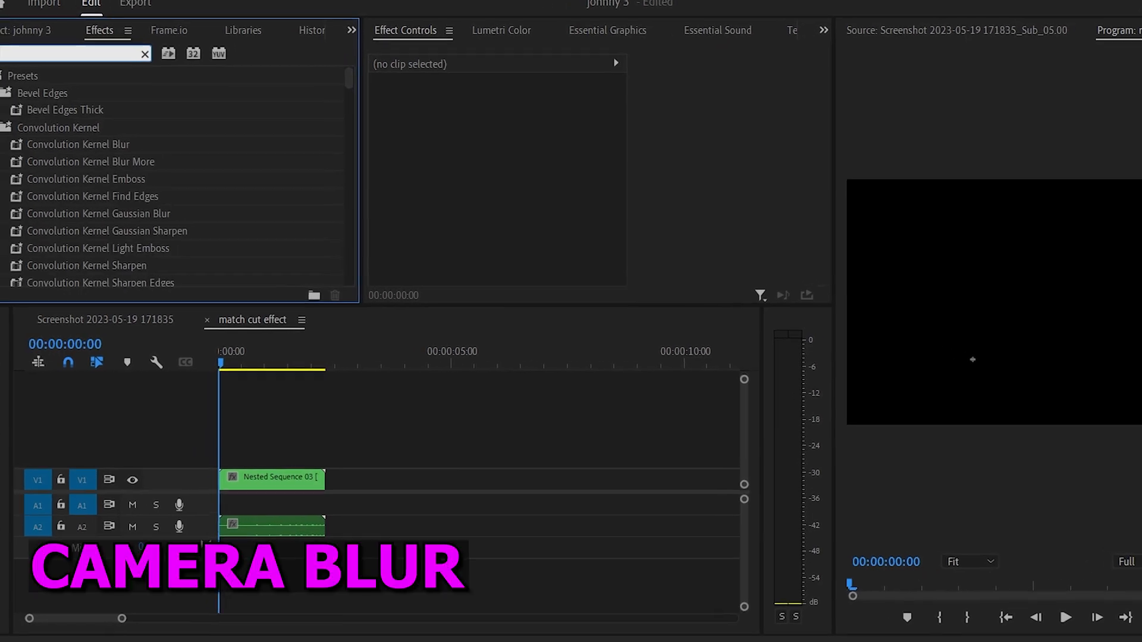
Add Camera Blur to the nested sequence and play back the blurred jumps.
{"action": "type", "text": "camera blur"}
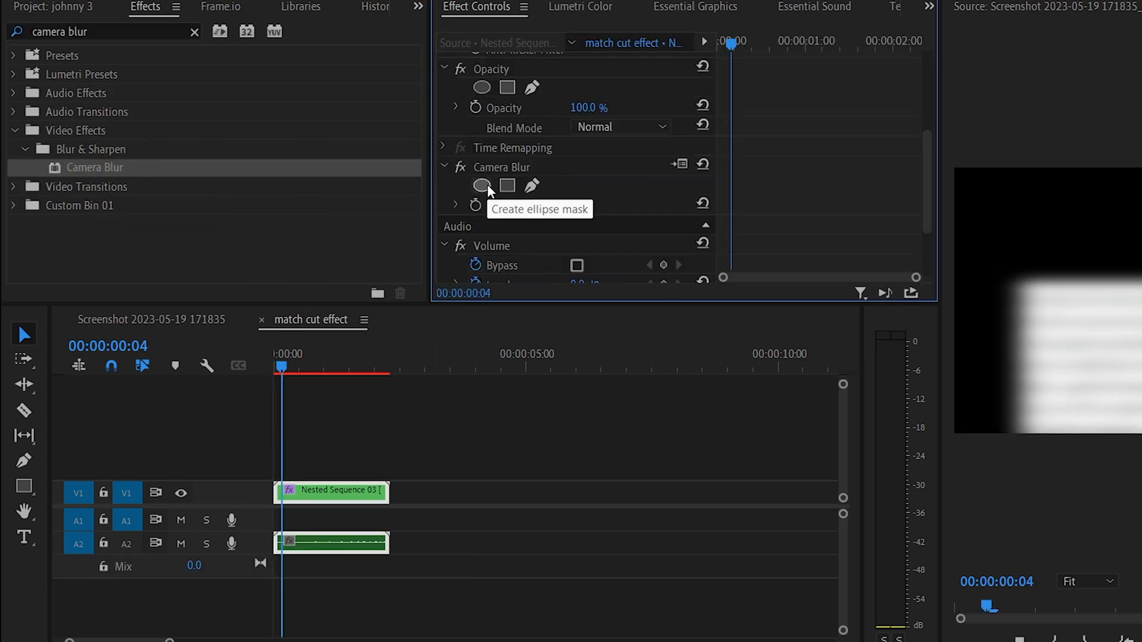
{"action": "left_click", "coordinate": [482, 187]}
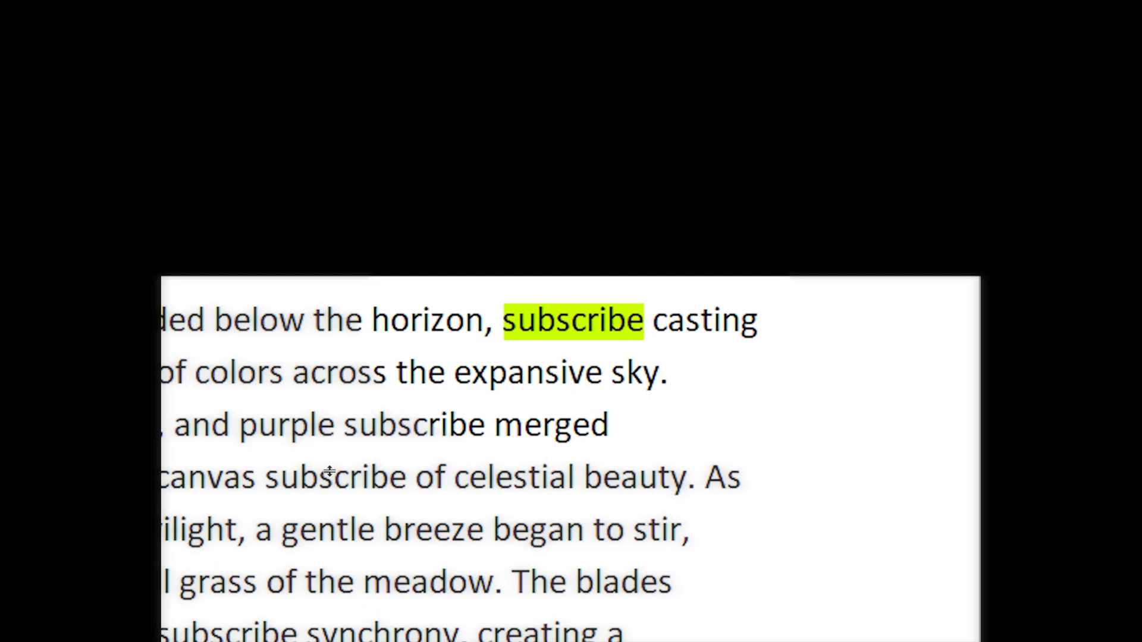
{"action": "scroll", "scroll_direction": "down", "scroll_amount": 3}
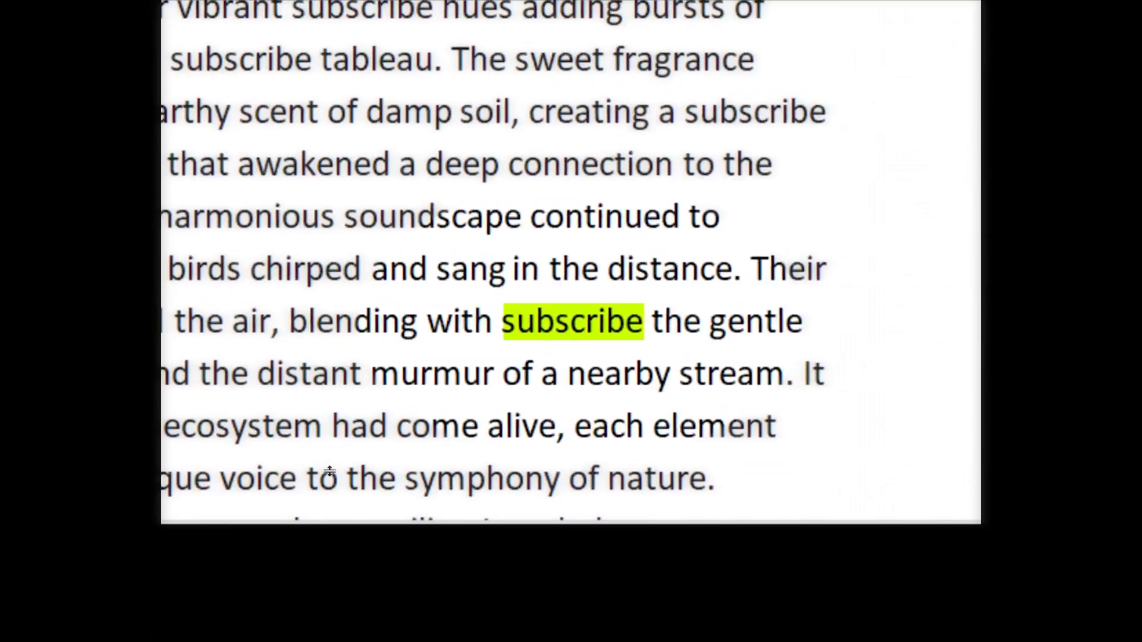